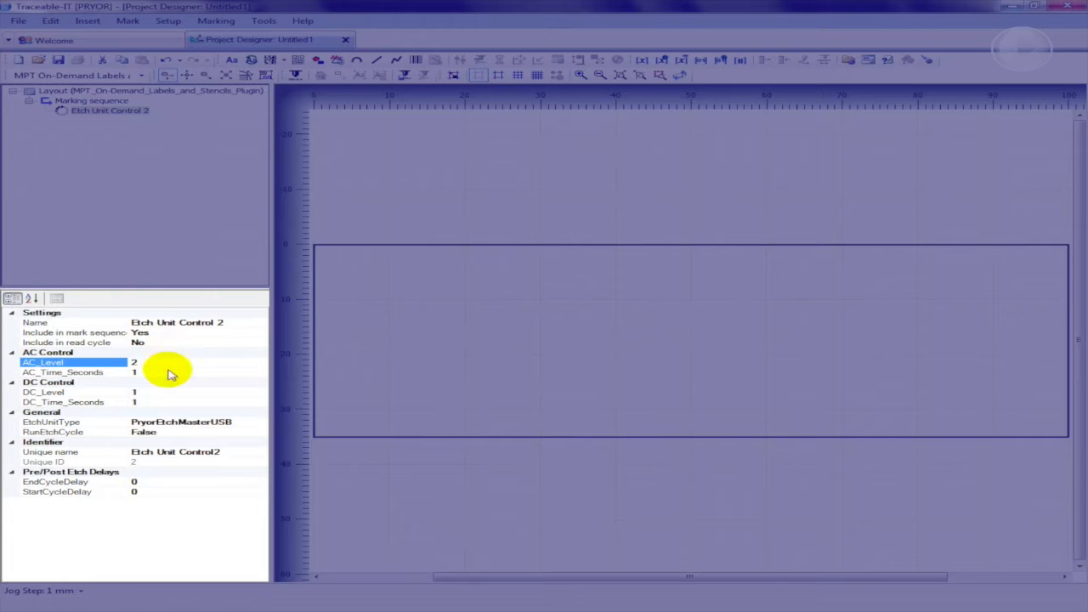
click(64, 372)
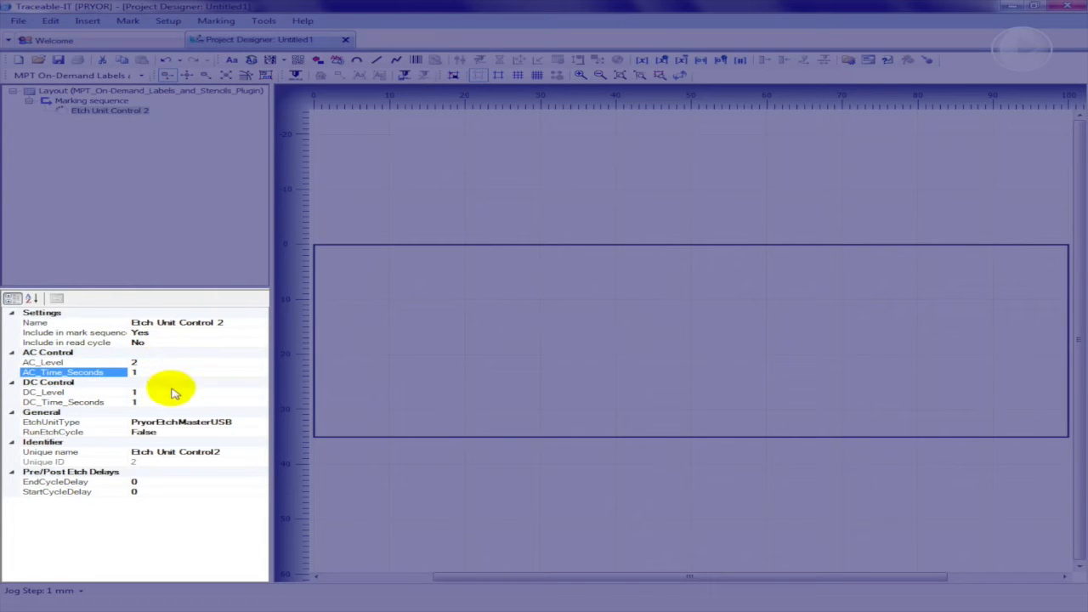
click(76, 392)
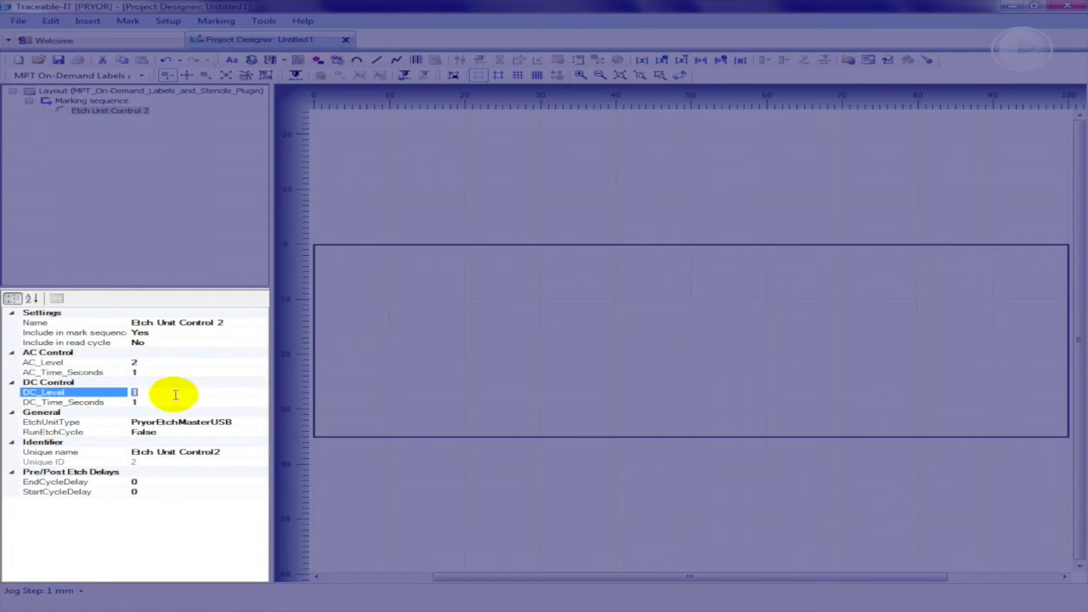